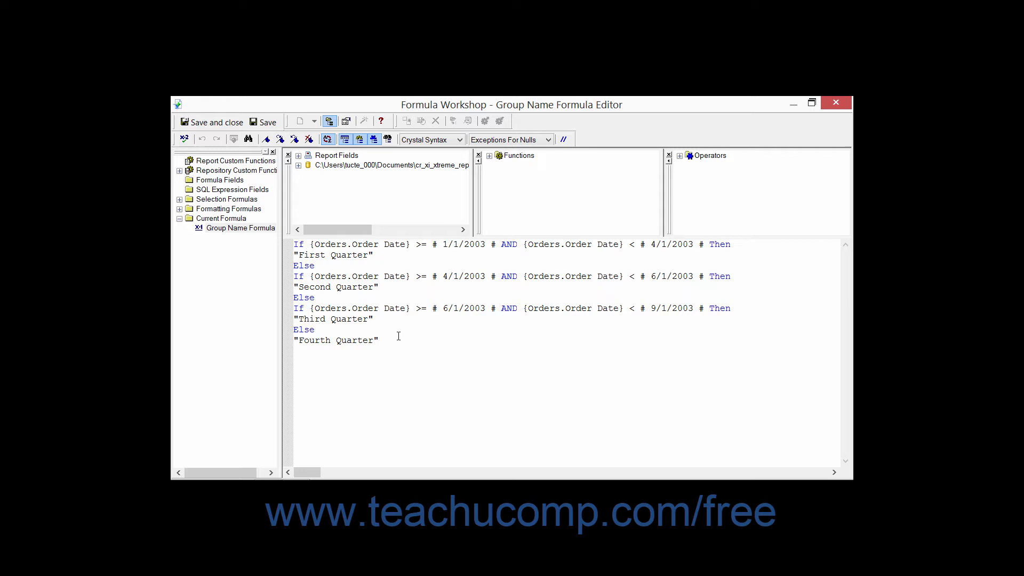
# Step: Keep Crystal Syntax as the formula syntax and select a word in the formula text
pyautogui.click(295, 244)
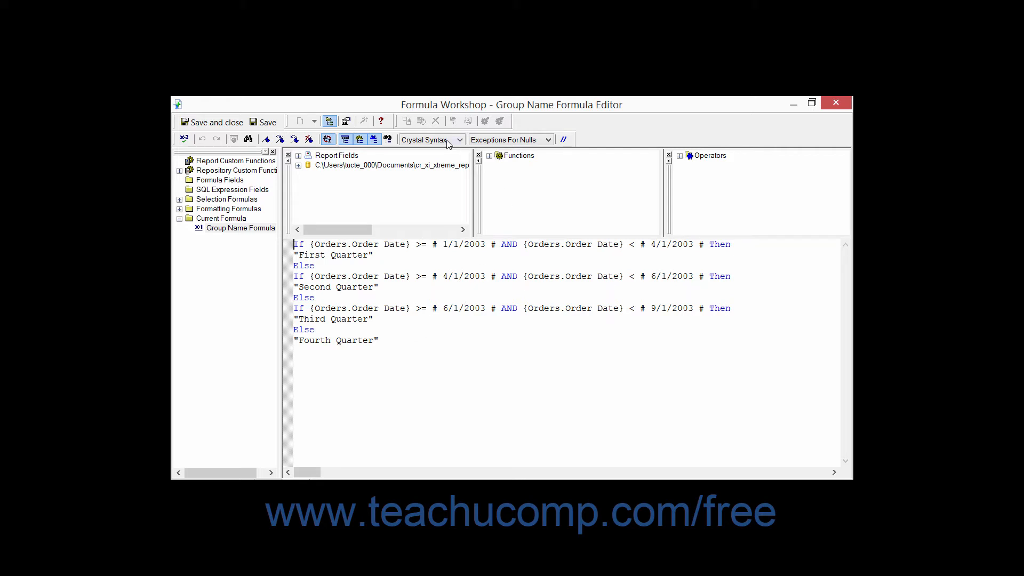
pyautogui.click(459, 139)
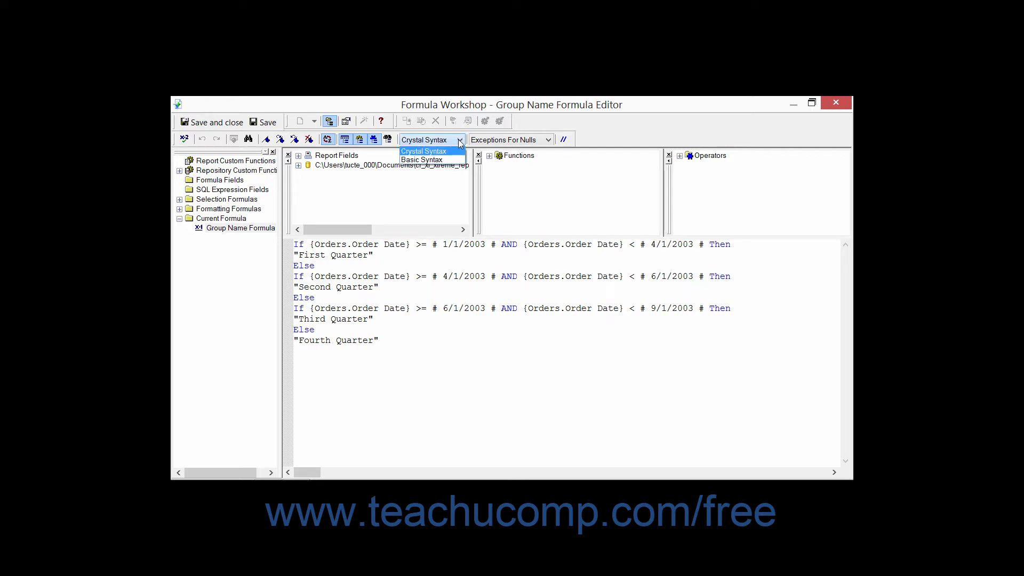
pyautogui.click(423, 150)
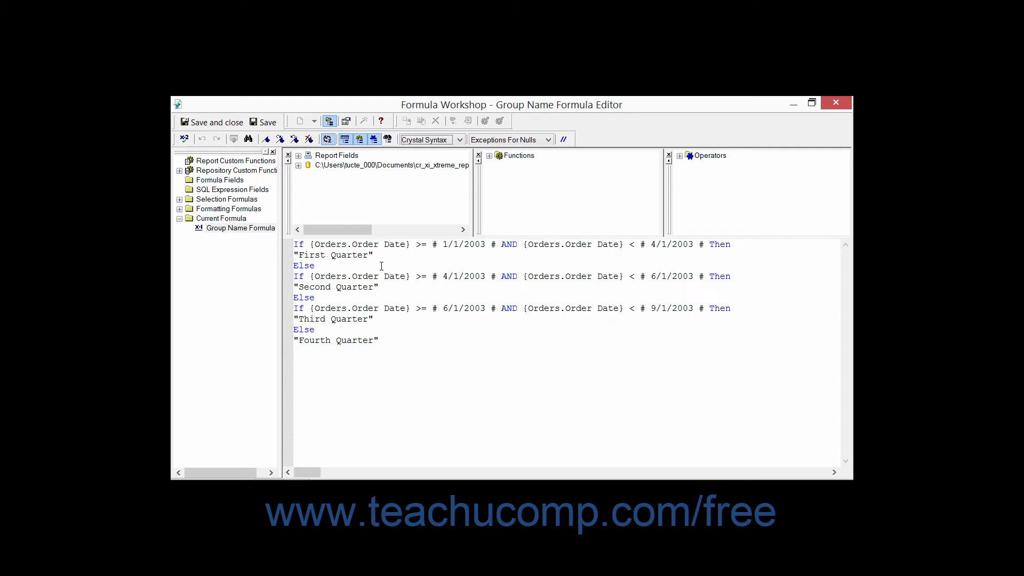
pyautogui.moveTo(377, 264)
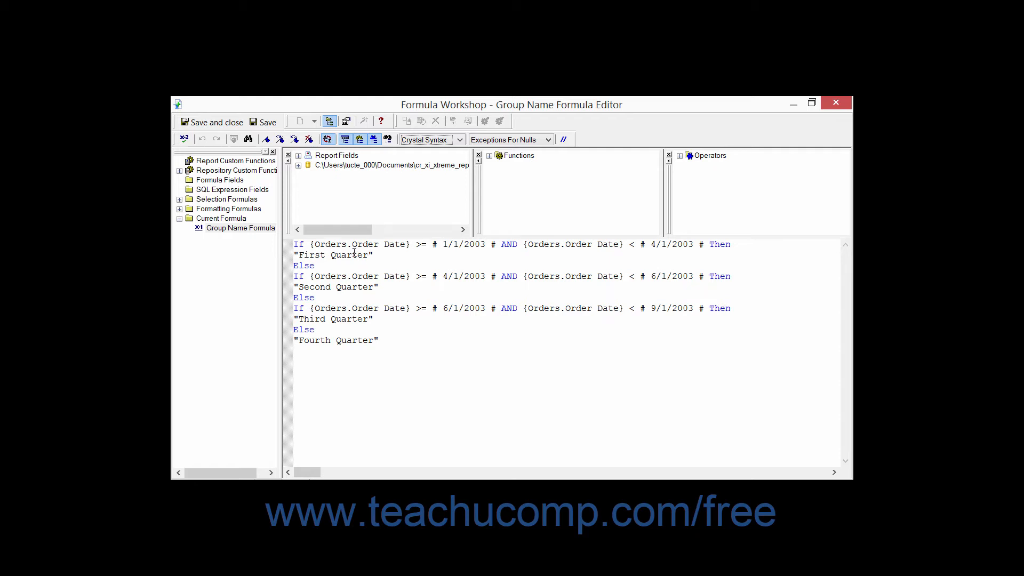
pyautogui.doubleClick(337, 245)
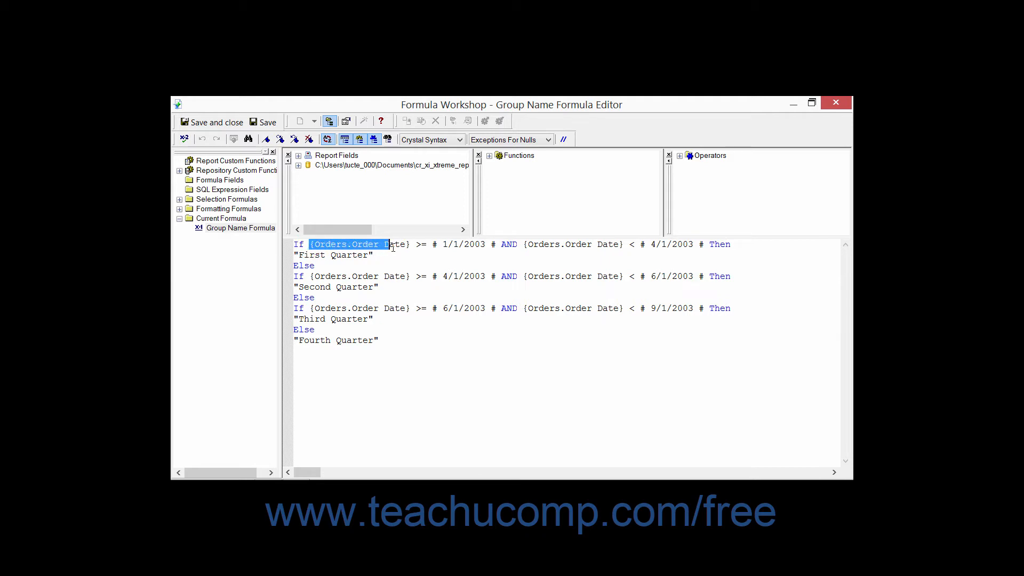
pyautogui.click(408, 329)
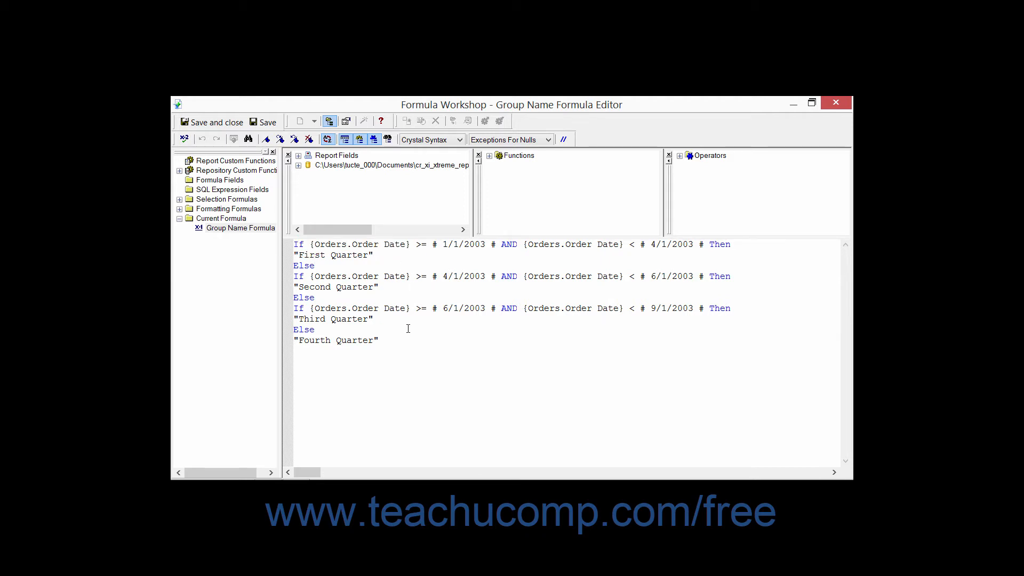
pyautogui.moveTo(455, 266)
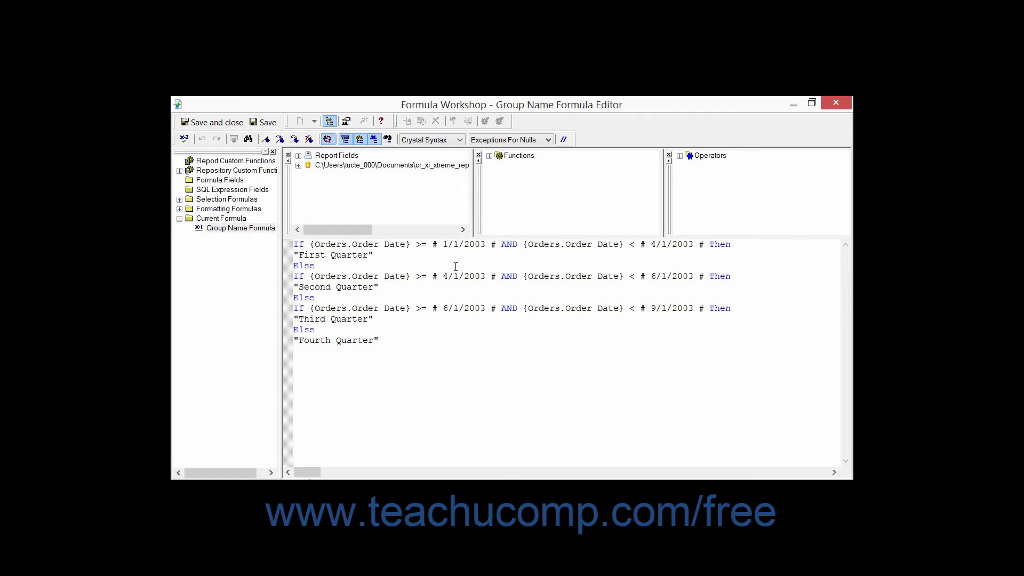
# Step: With the cursor after the first Else, expand the Functions tree to list its categories
pyautogui.click(314, 265)
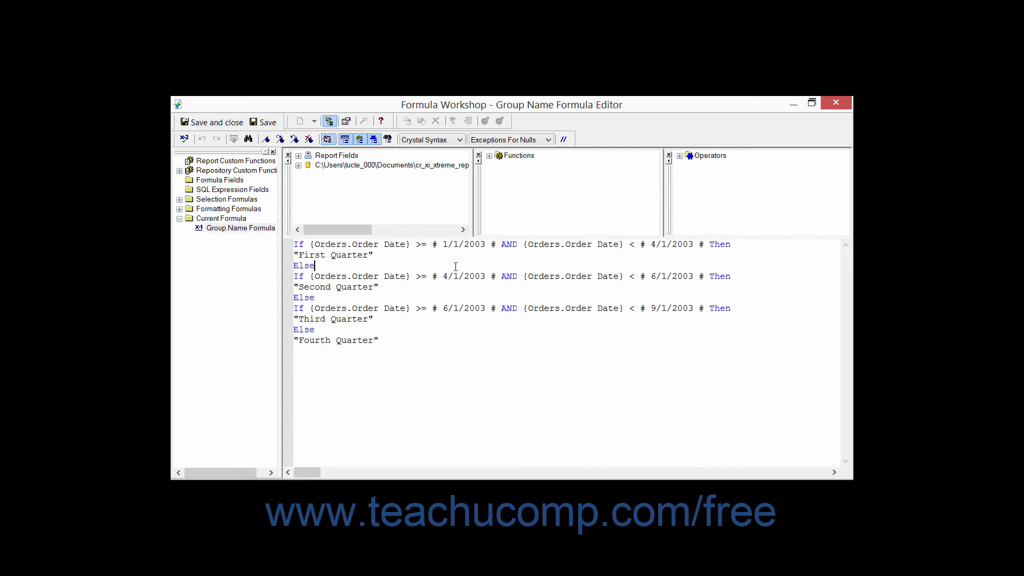
pyautogui.moveTo(477, 289)
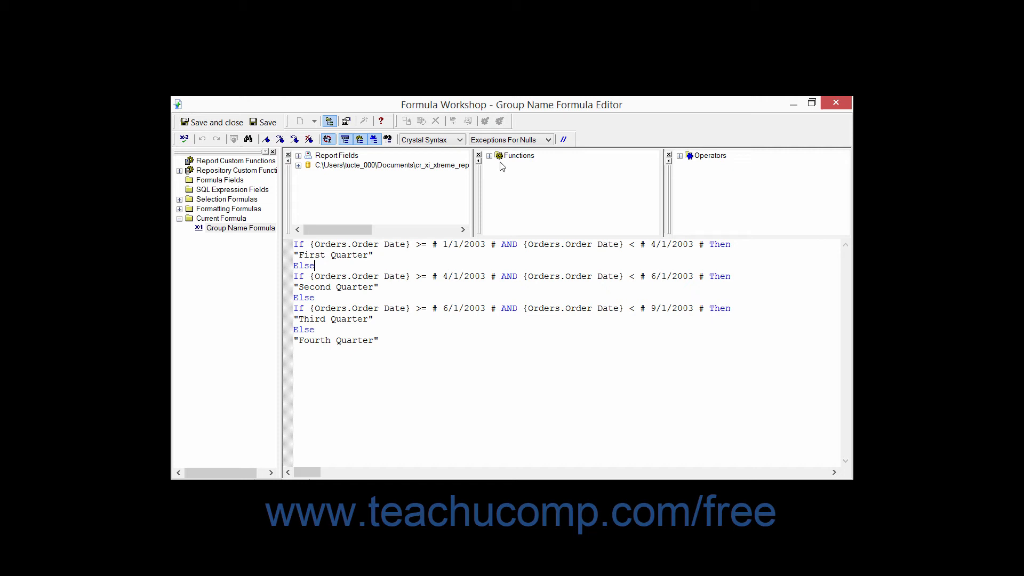
pyautogui.click(488, 155)
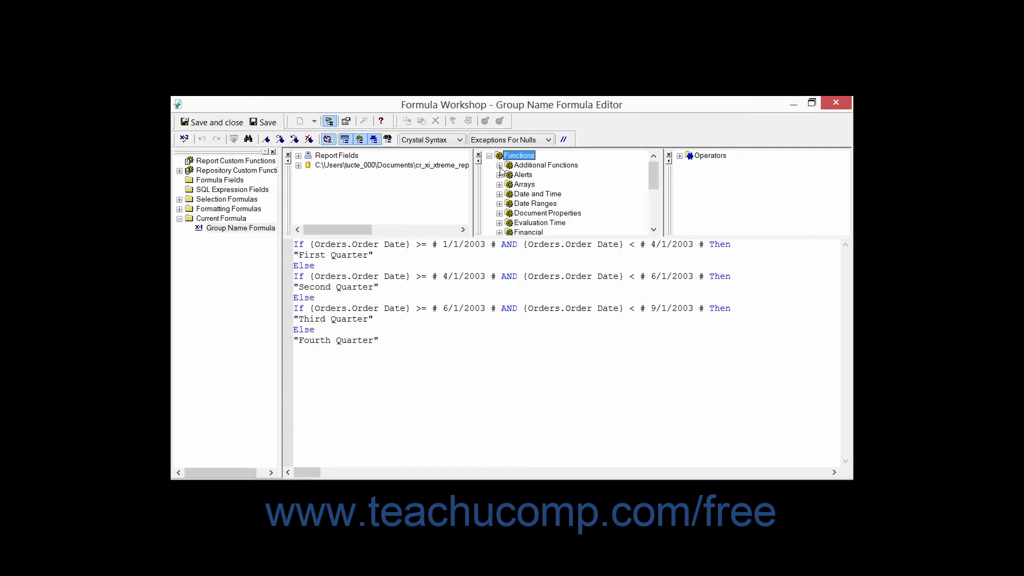
pyautogui.moveTo(613, 197)
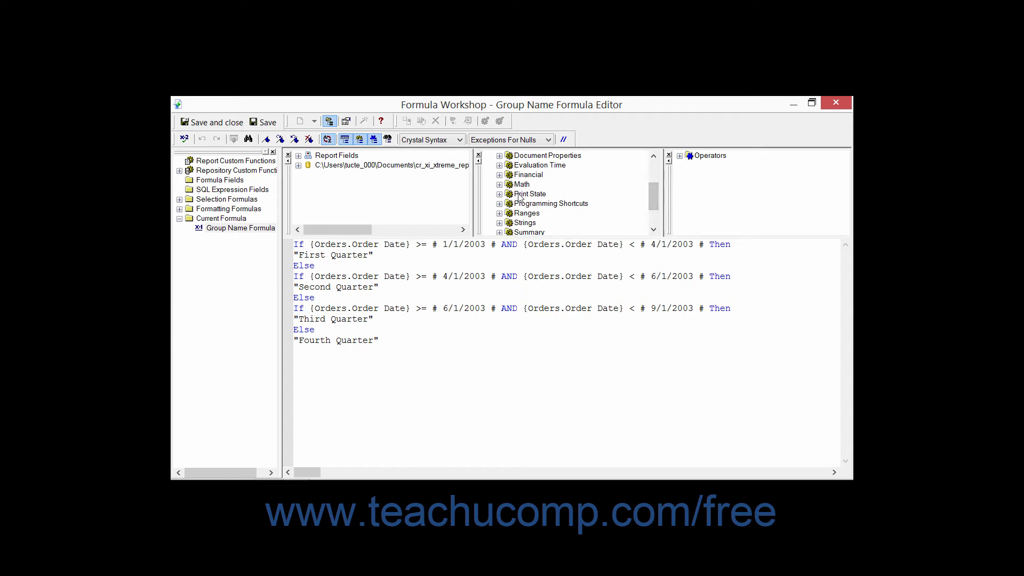
pyautogui.click(499, 184)
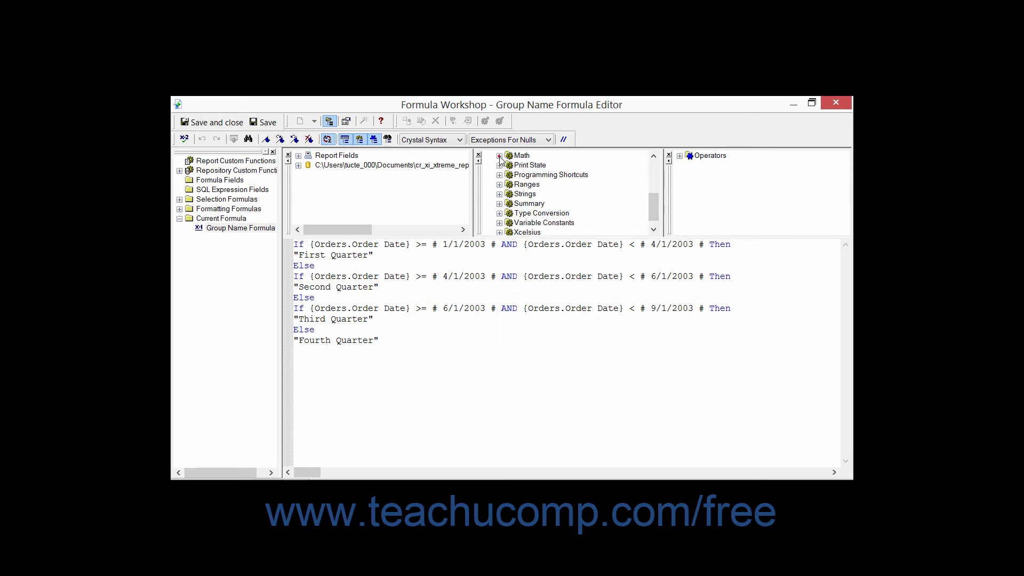
pyautogui.moveTo(529, 195)
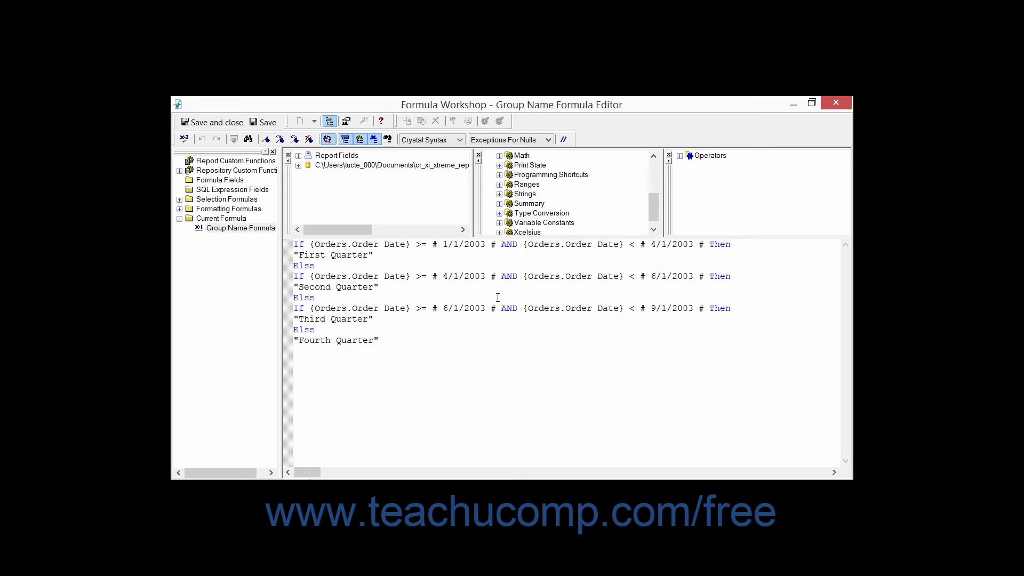
pyautogui.moveTo(493, 294)
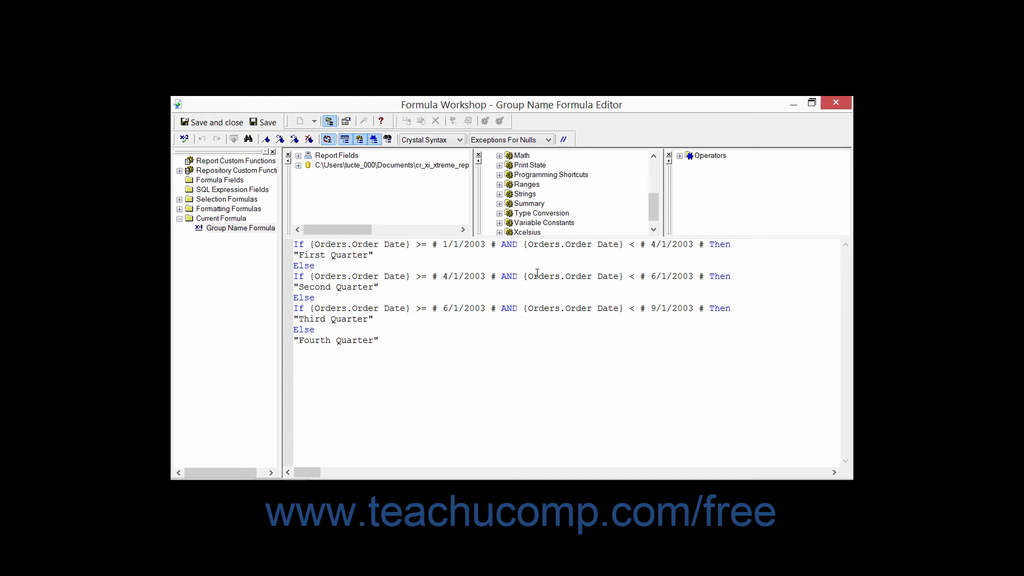
pyautogui.moveTo(501, 297)
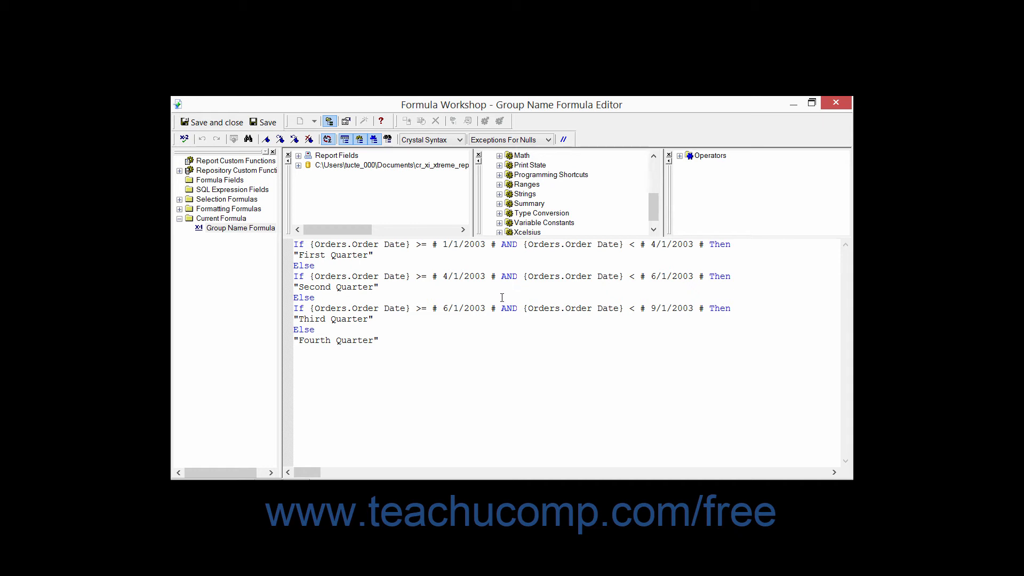
pyautogui.moveTo(424, 268)
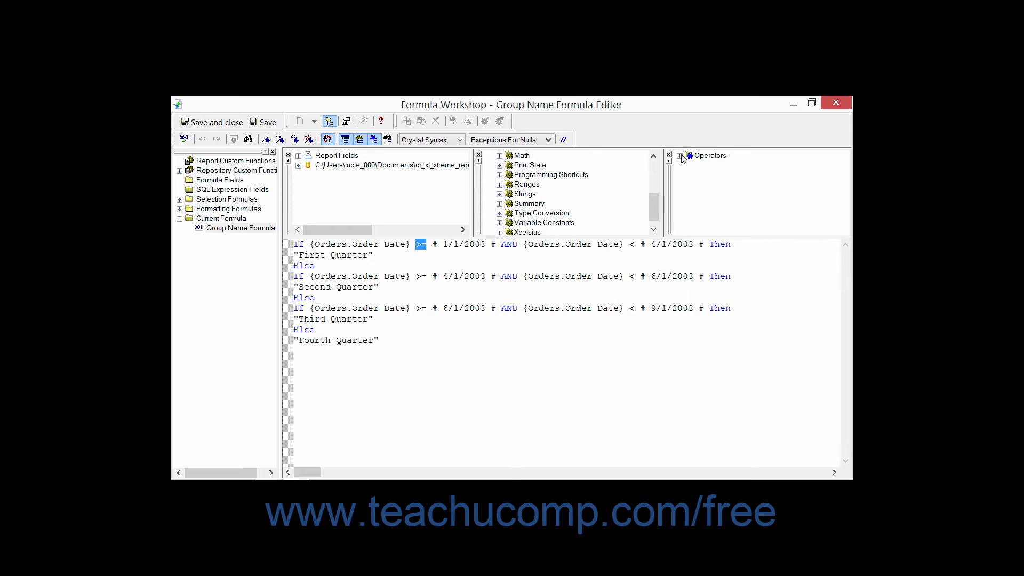
# Step: Expand the Operators tree and select the Arithmetic Integer divide operator
pyautogui.click(680, 155)
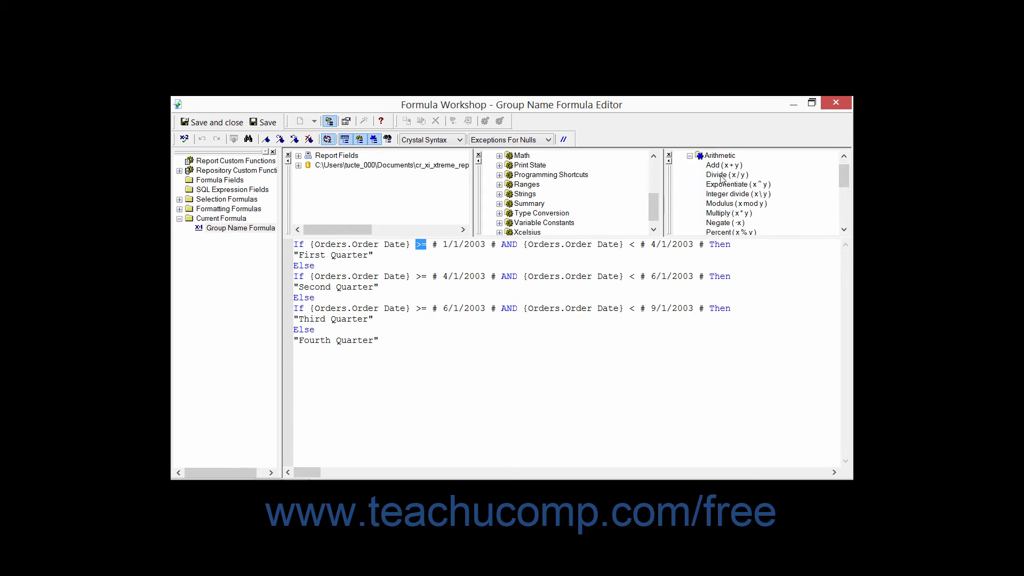
pyautogui.click(738, 193)
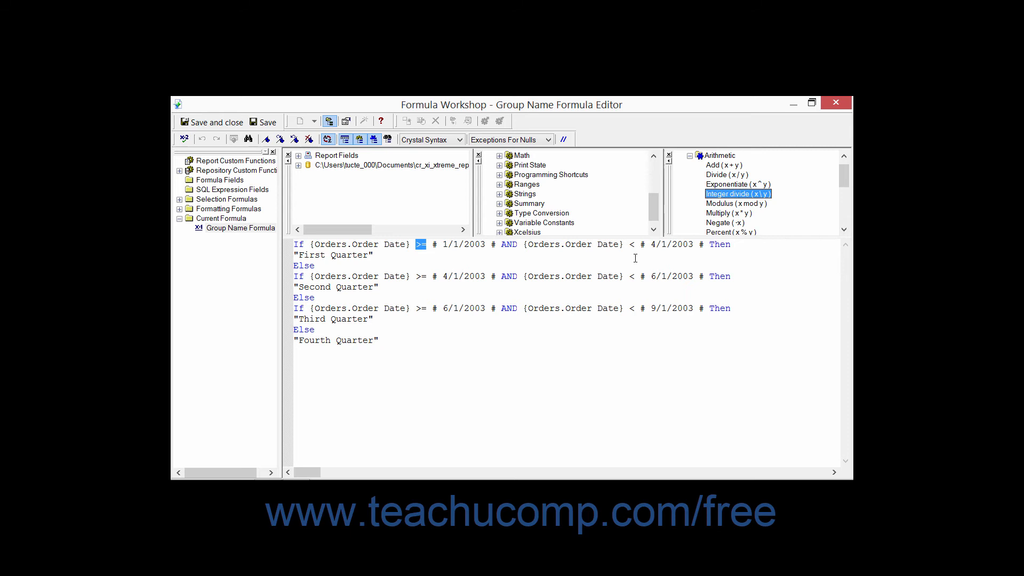
pyautogui.moveTo(518, 271)
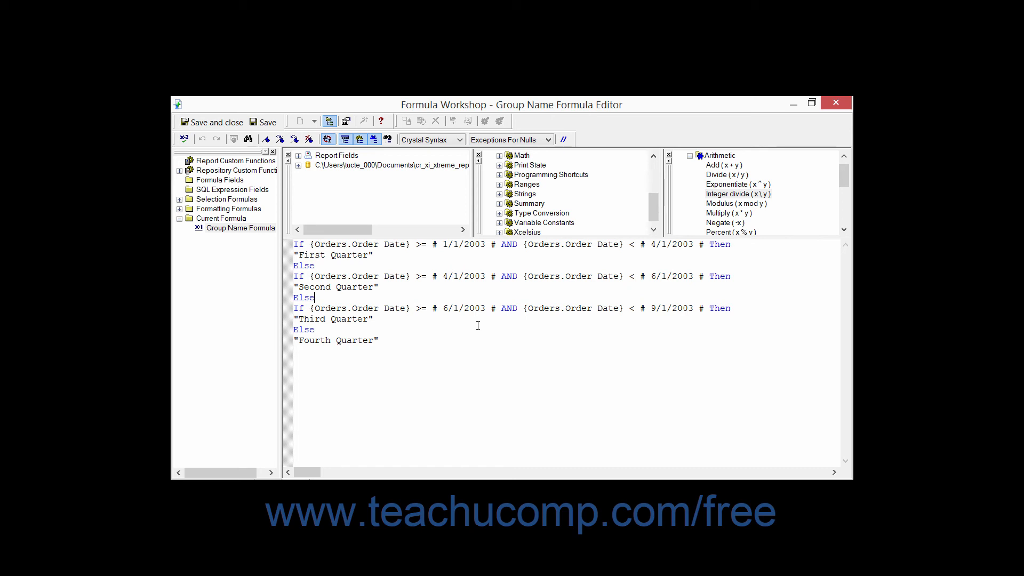
pyautogui.moveTo(511, 338)
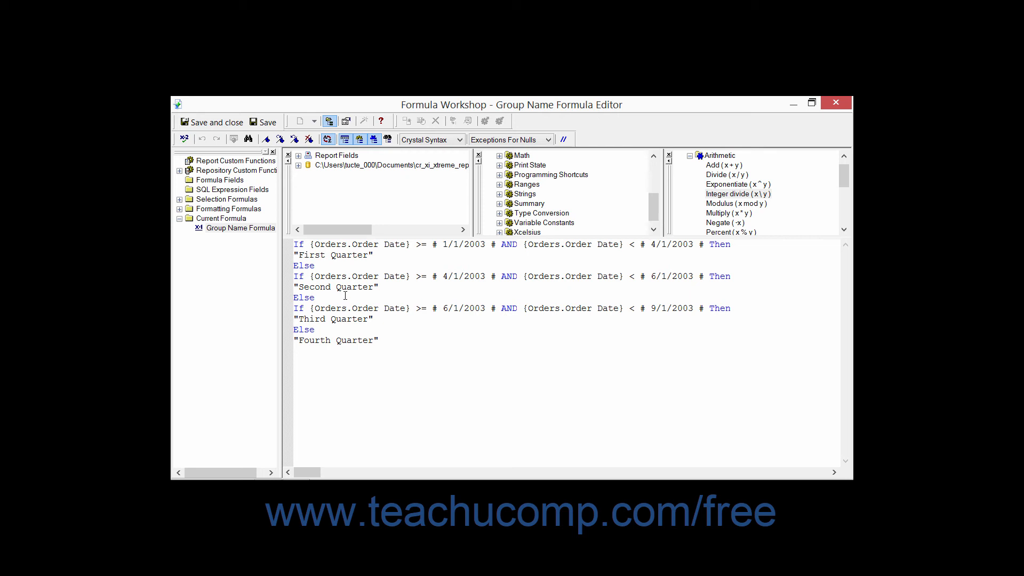
# Step: Put the insertion point on a new blank line above the first If statement
pyautogui.click(315, 297)
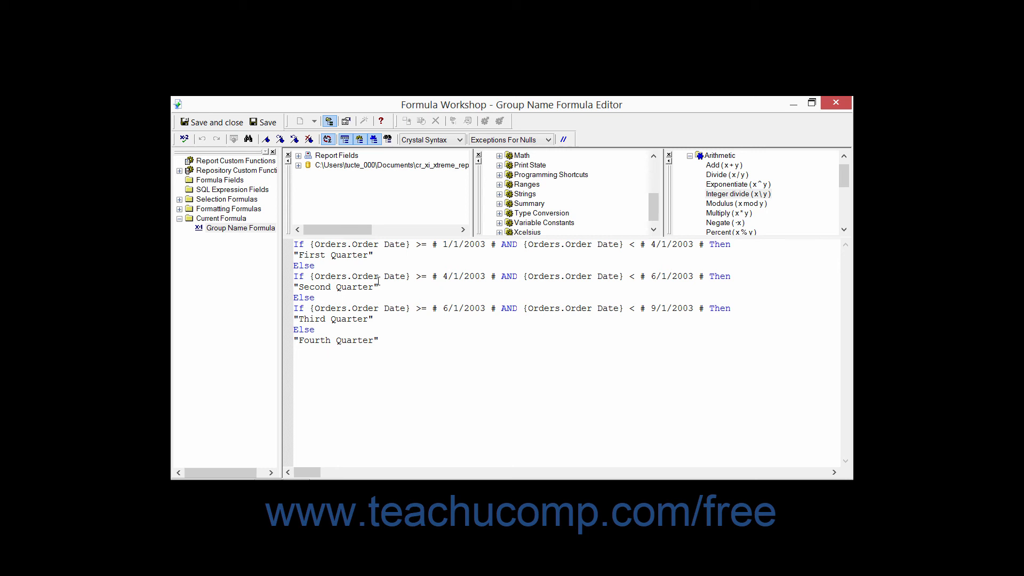
pyautogui.click(364, 255)
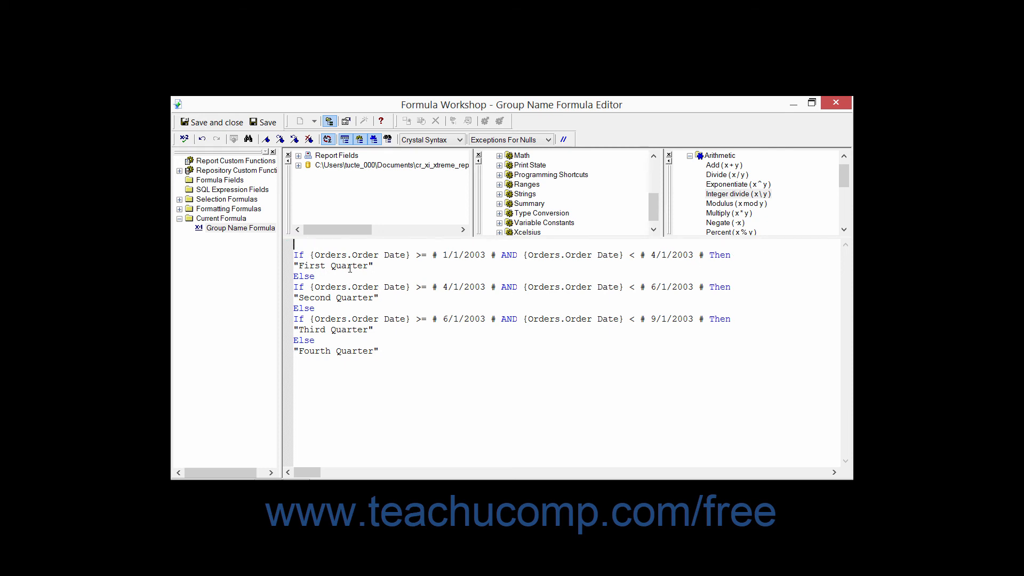
# Step: Add a 'comment' line above the formula, remove it, and save the formula
pyautogui.click(563, 139)
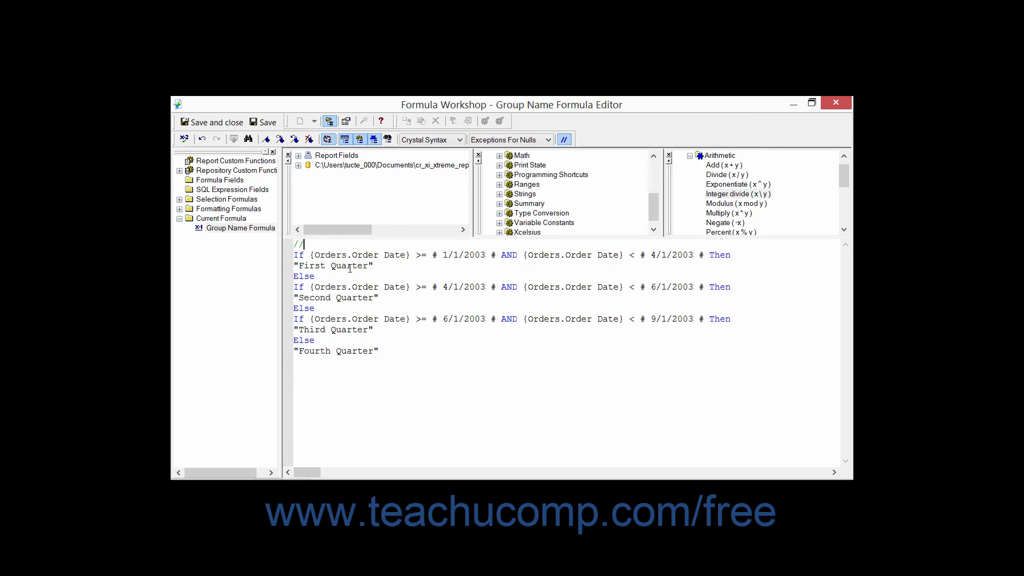
pyautogui.write('c')
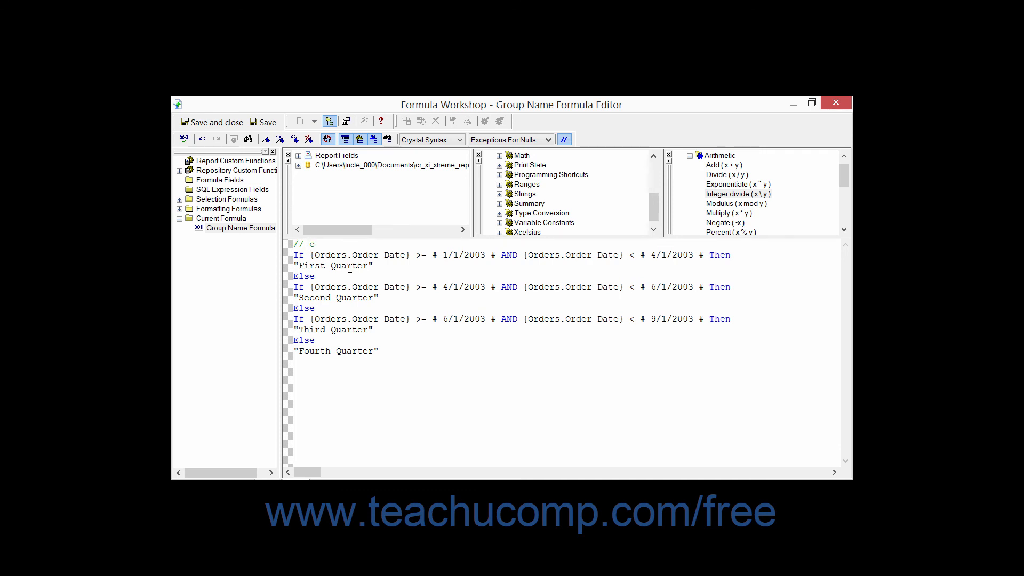
pyautogui.write('omment line')
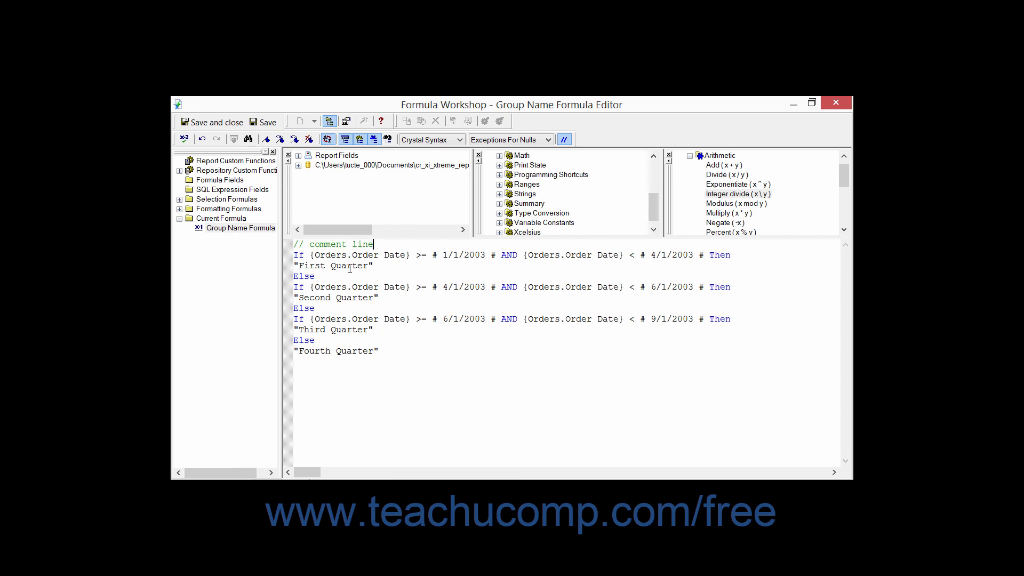
pyautogui.moveTo(366, 247)
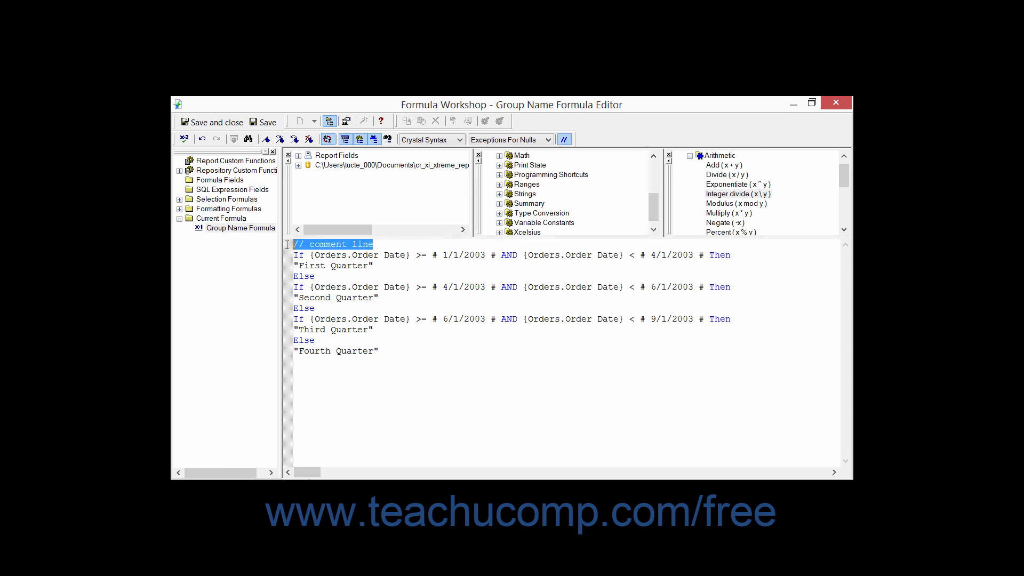
pyautogui.click(563, 139)
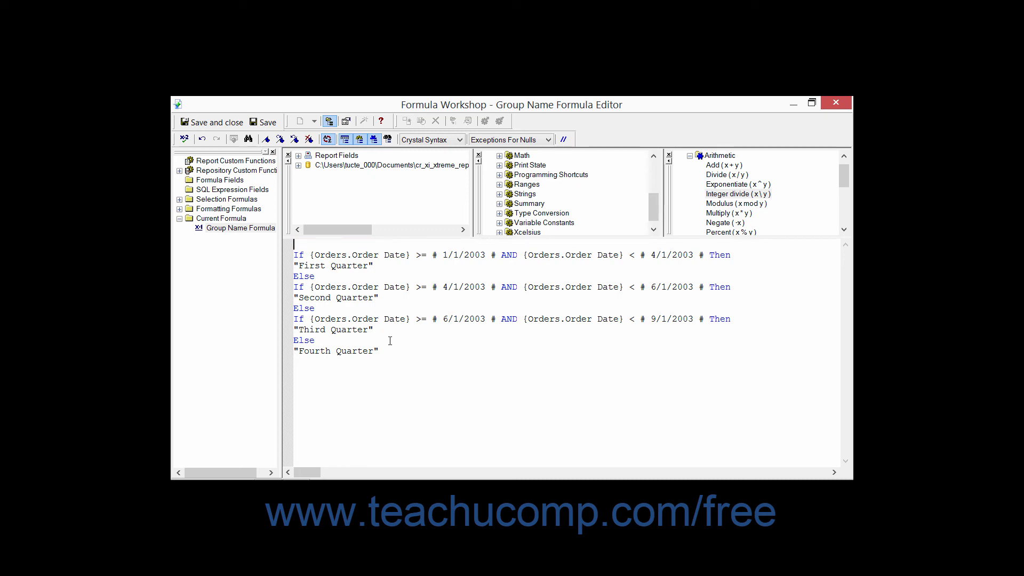
pyautogui.click(263, 122)
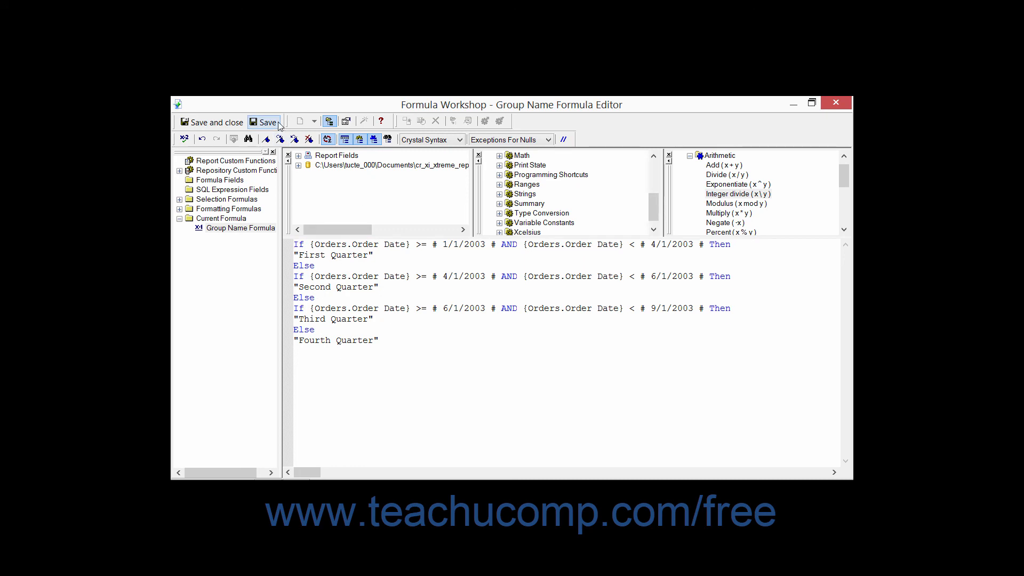